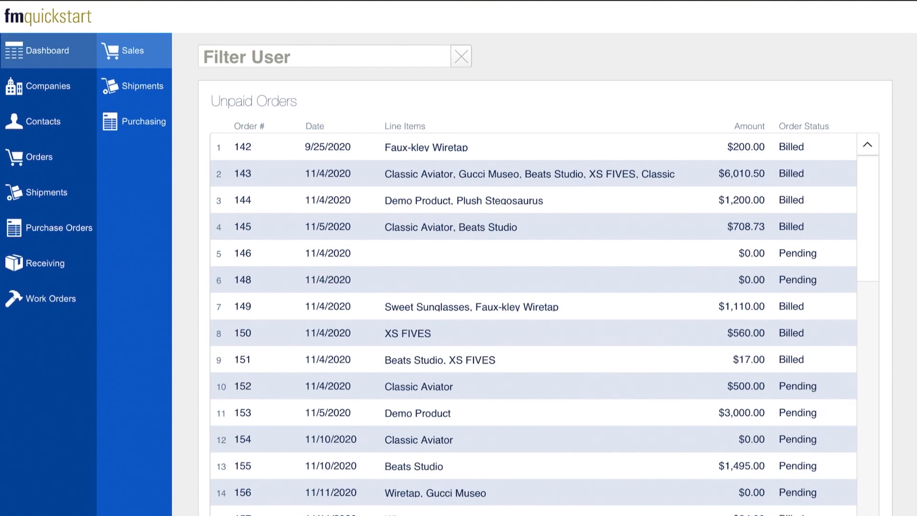
Step: Browse Order #146, a receiving record and a work order, ending on Receiving #152Q
click(42, 122)
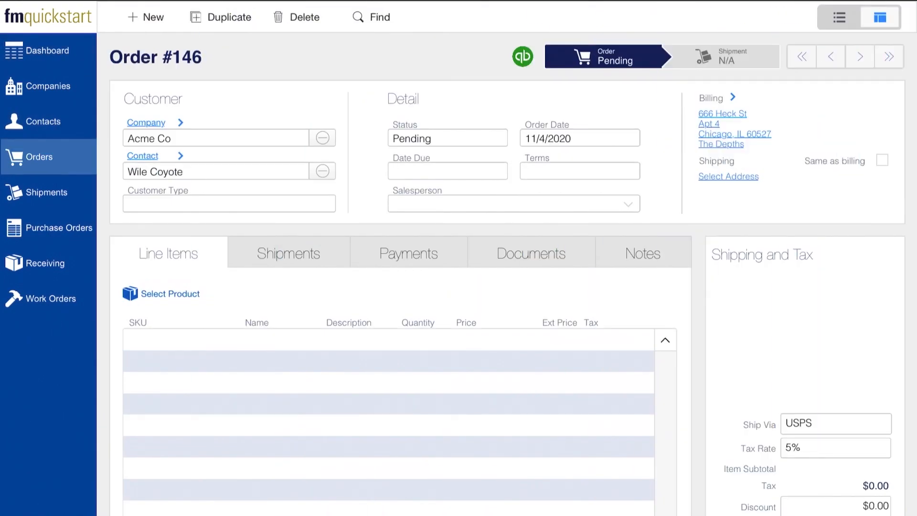
click(49, 227)
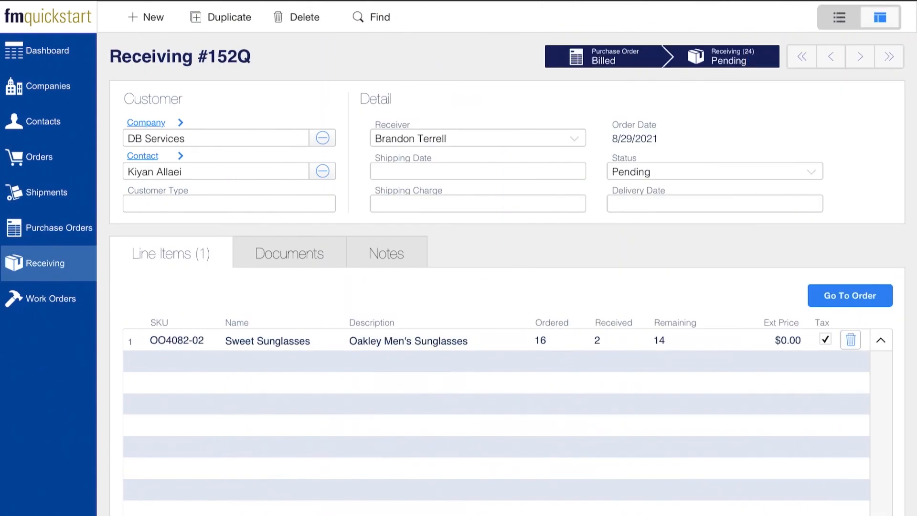
click(52, 298)
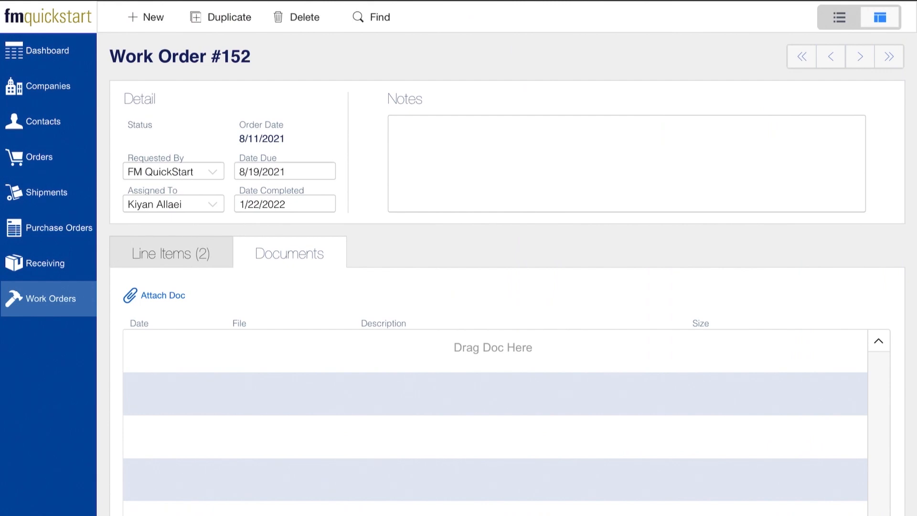
click(47, 264)
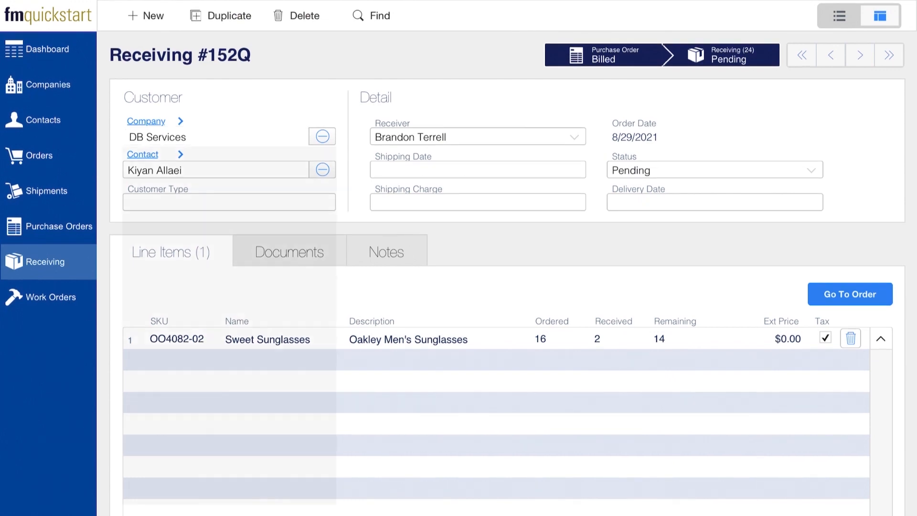
Step: Assign Acme Co as the company on Receiving #152Q and review its Notes and Documents
click(228, 136)
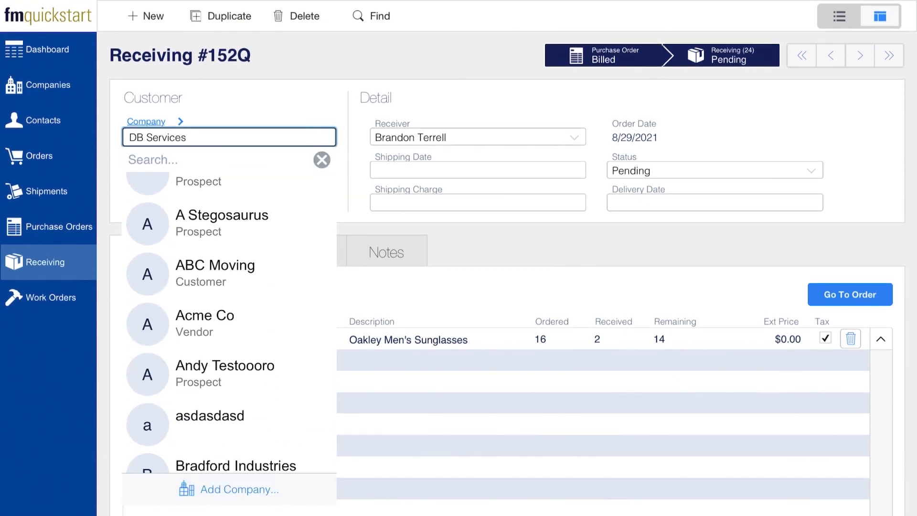
click(204, 315)
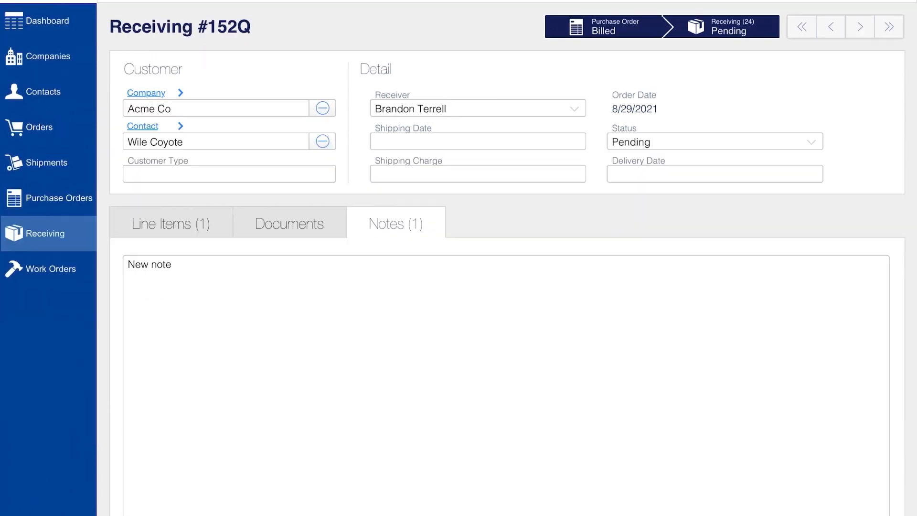
click(290, 222)
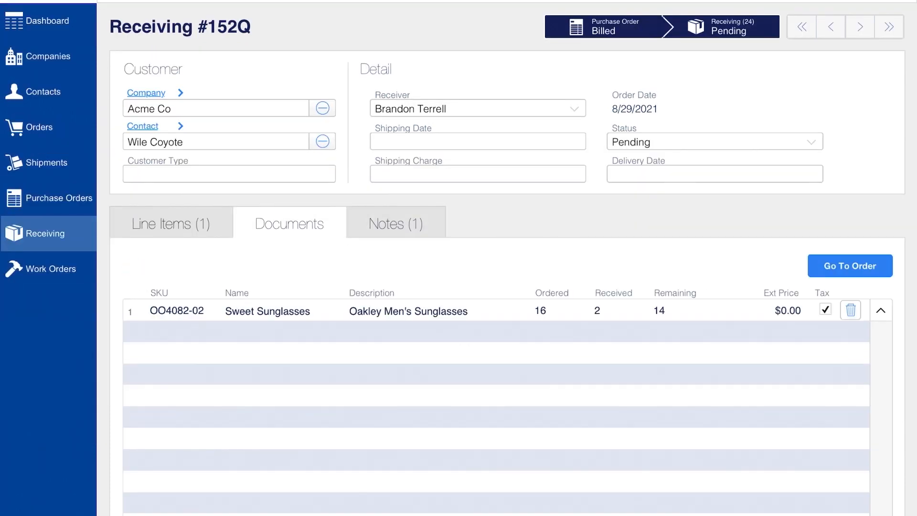
click(170, 222)
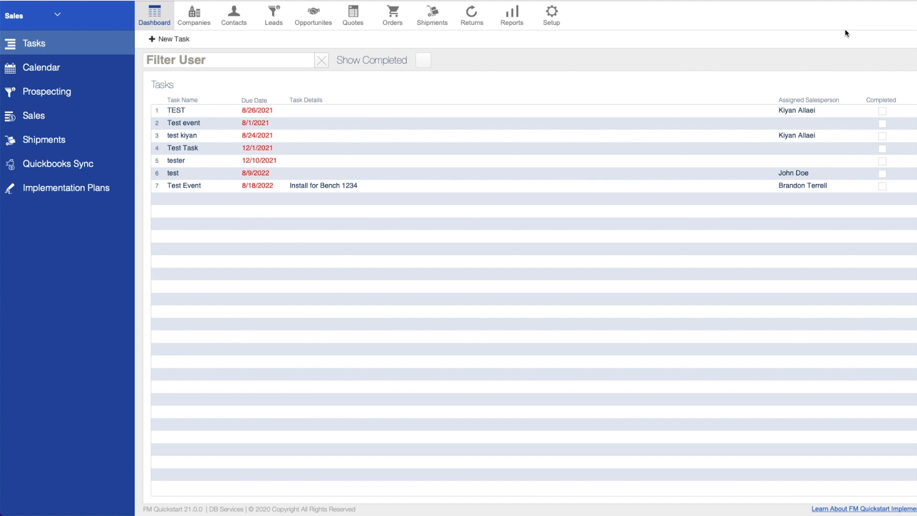
mouse_move(783, 8)
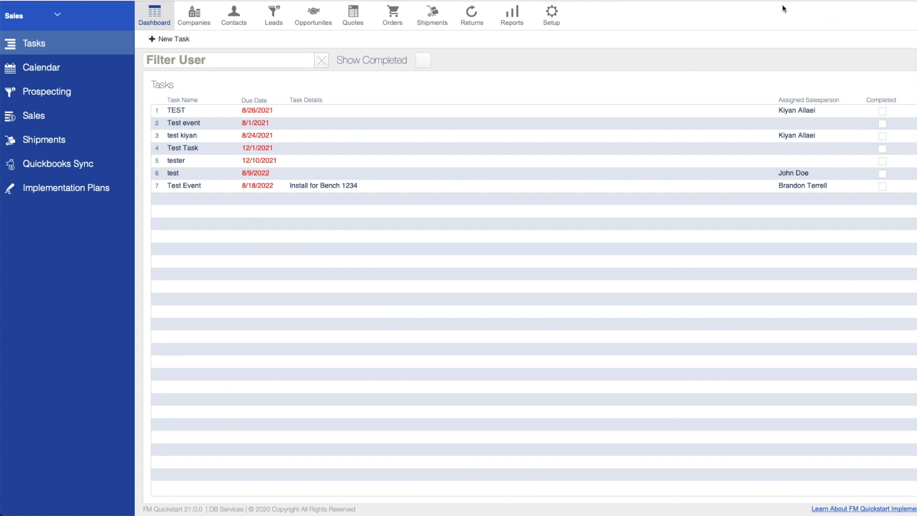
Step: Go to the Reports area and bring up the empty Pivot Table report page
click(511, 14)
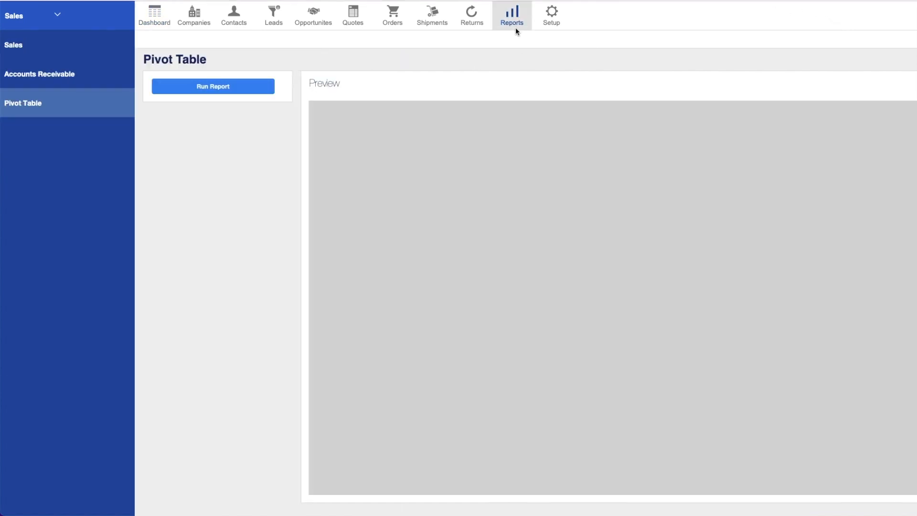
mouse_move(111, 96)
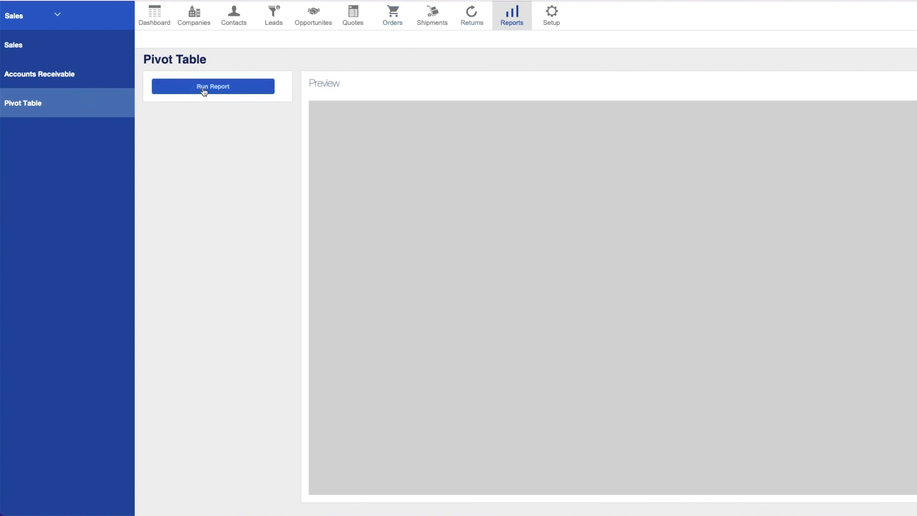
Step: Run the report to generate the Order Summary Data pivot of Total Price by product and date
click(212, 86)
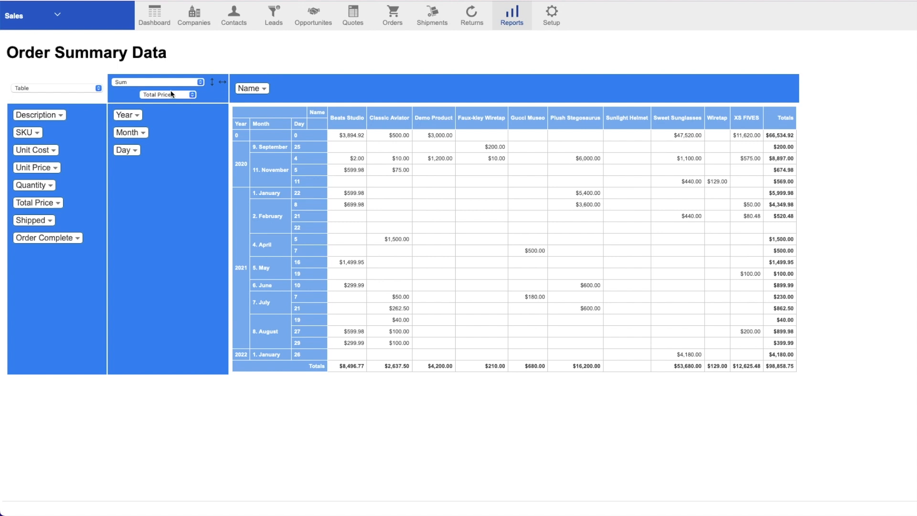
mouse_move(826, 352)
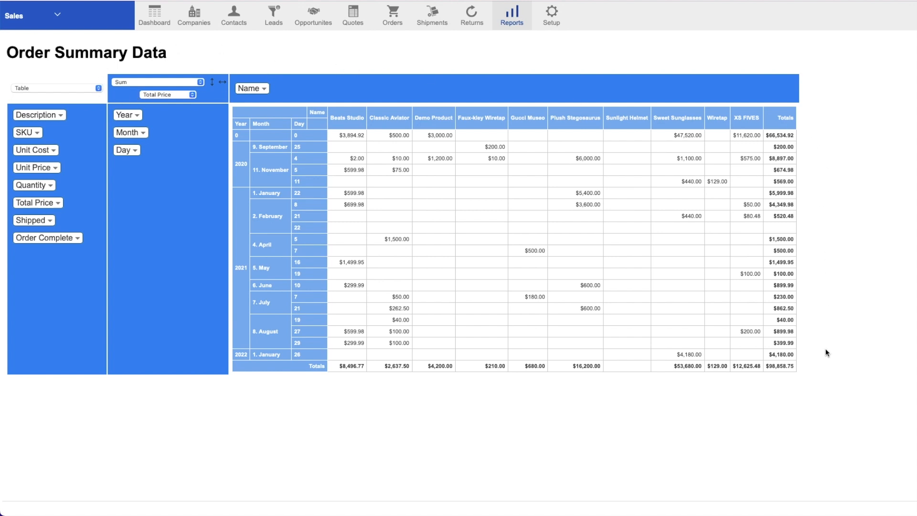
mouse_move(237, 105)
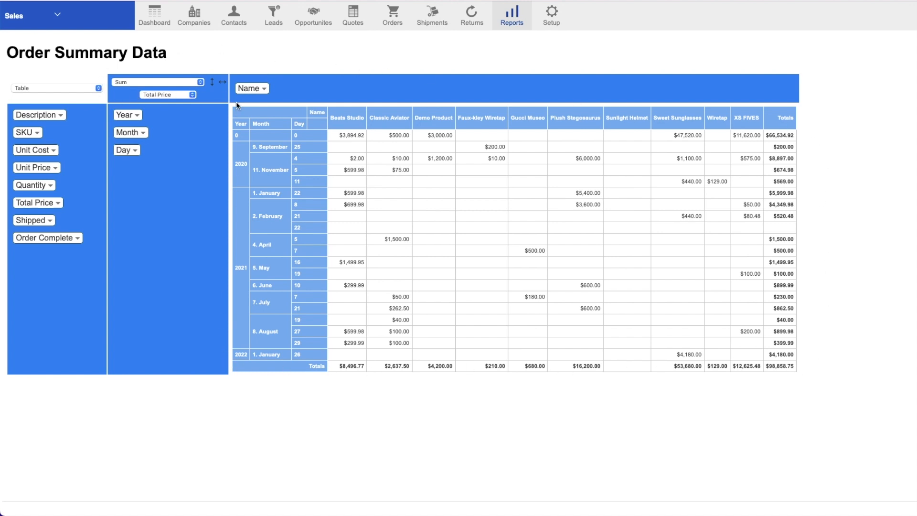
mouse_move(254, 88)
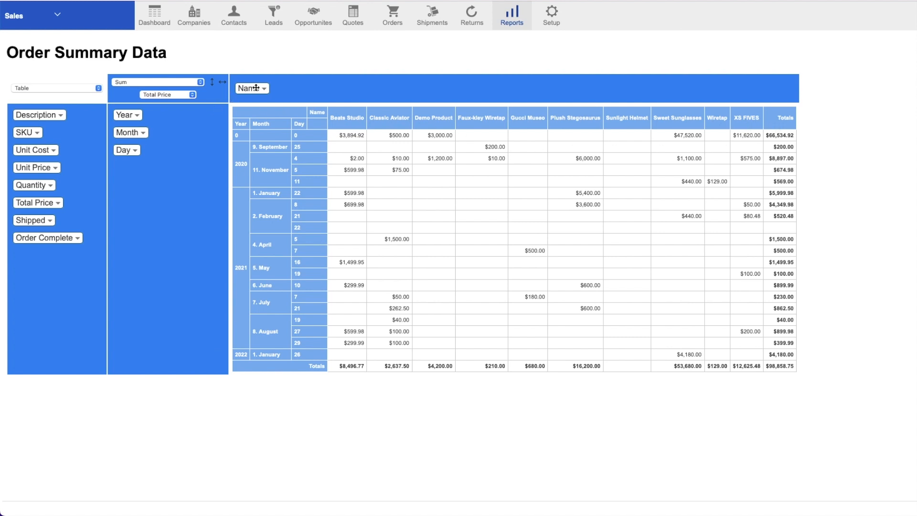
mouse_move(103, 162)
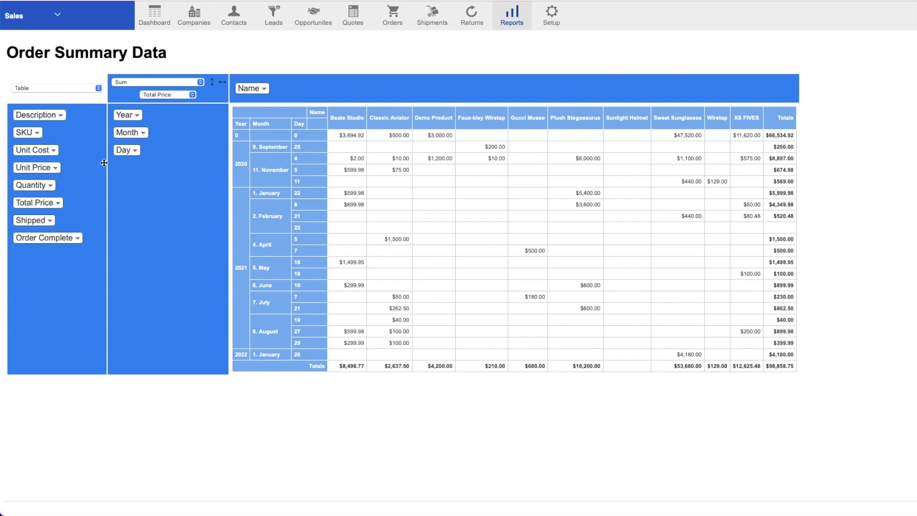
mouse_move(56, 162)
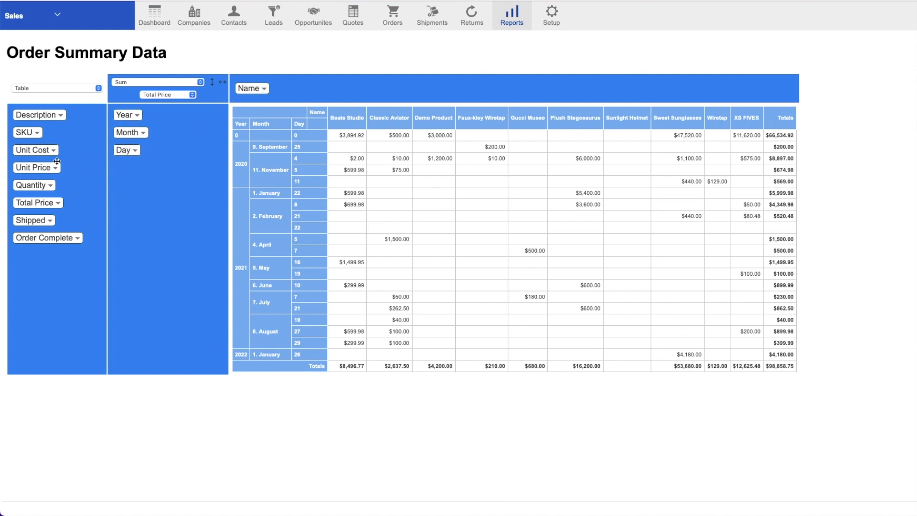
Step: Rearrange pivot fields so rows are product name, year and month with days as columns
drag(38, 115, 300, 88)
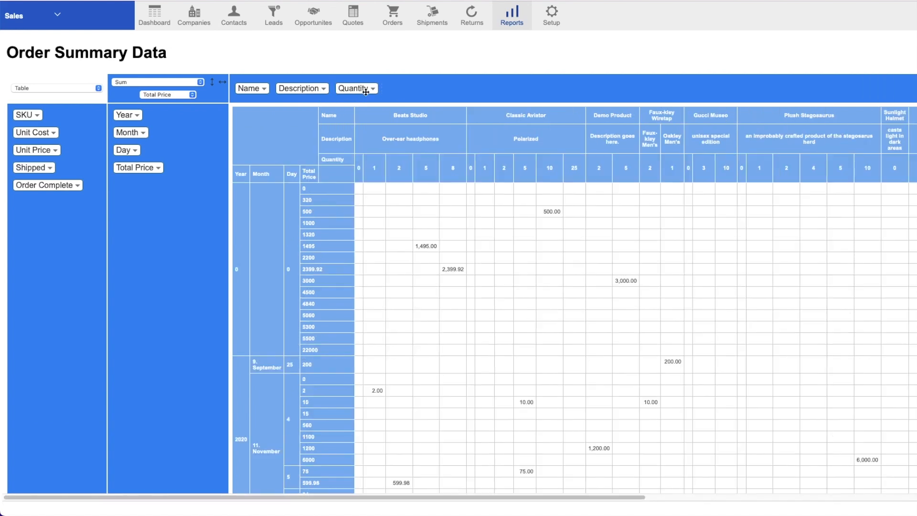
drag(301, 88, 286, 95)
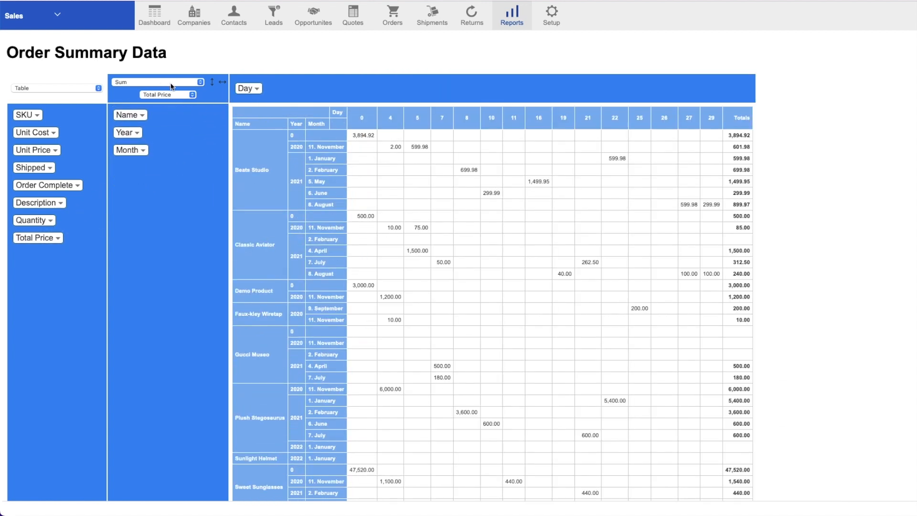
Step: Try Count aggregation, return to Sum, and switch the summed attribute to Quantity
click(156, 81)
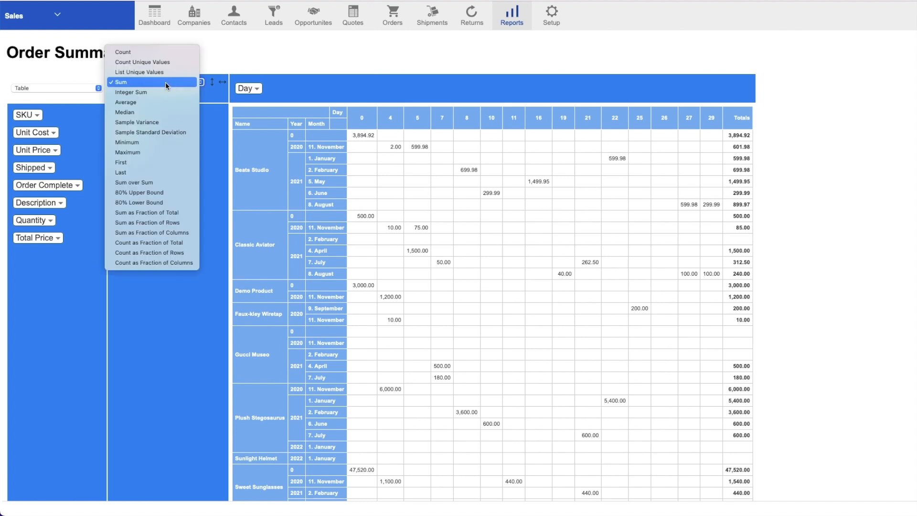
mouse_move(150, 57)
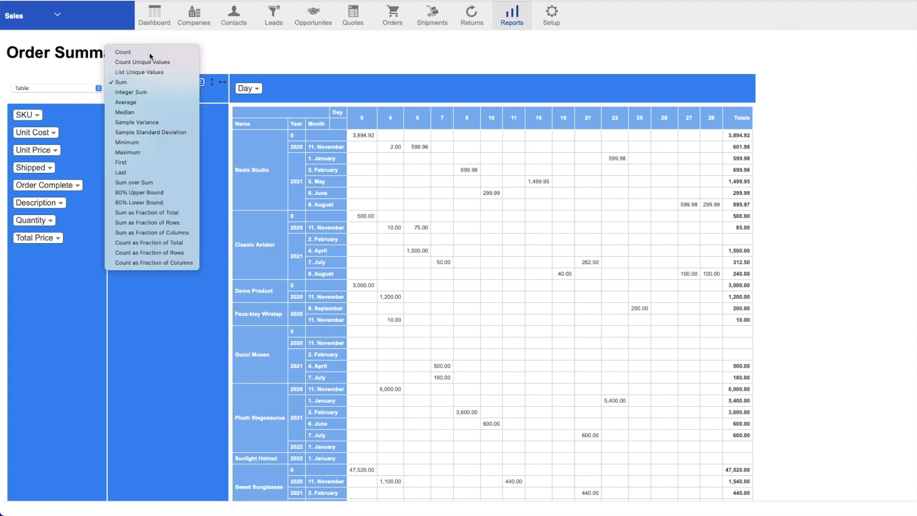
click(123, 52)
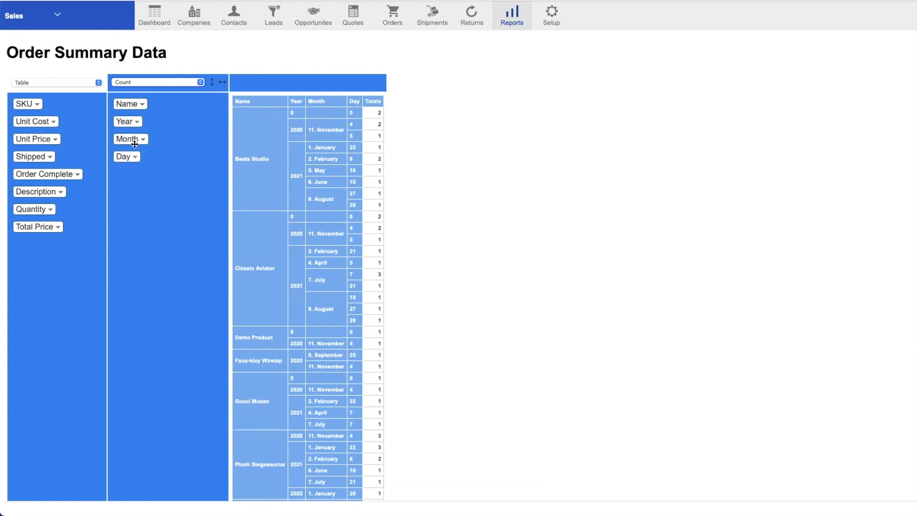
click(155, 81)
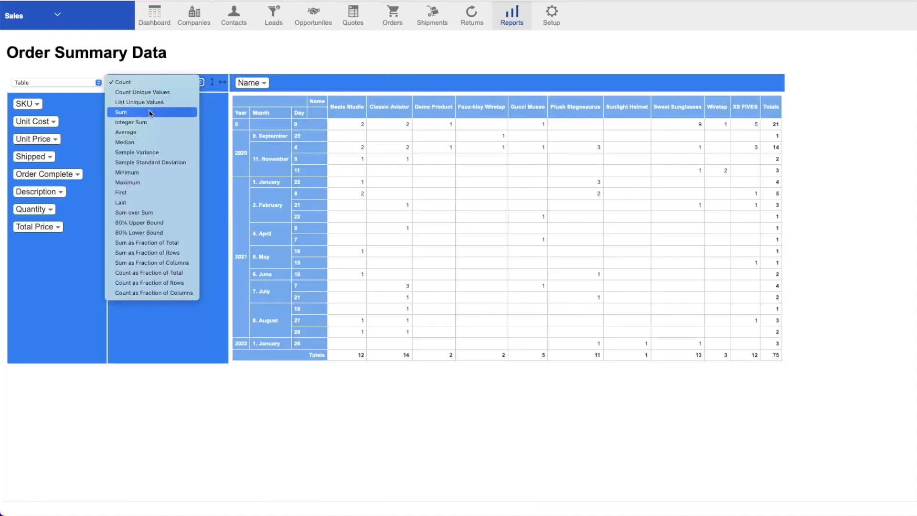
click(121, 112)
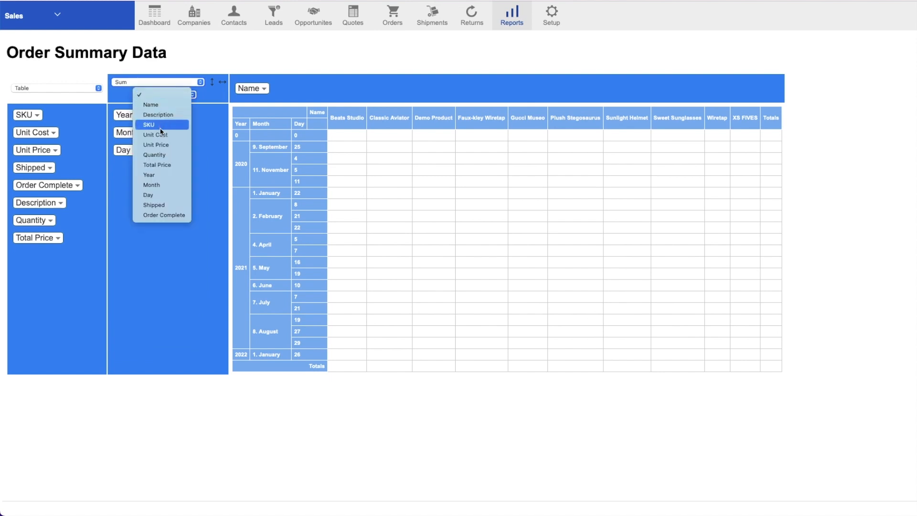
mouse_move(162, 154)
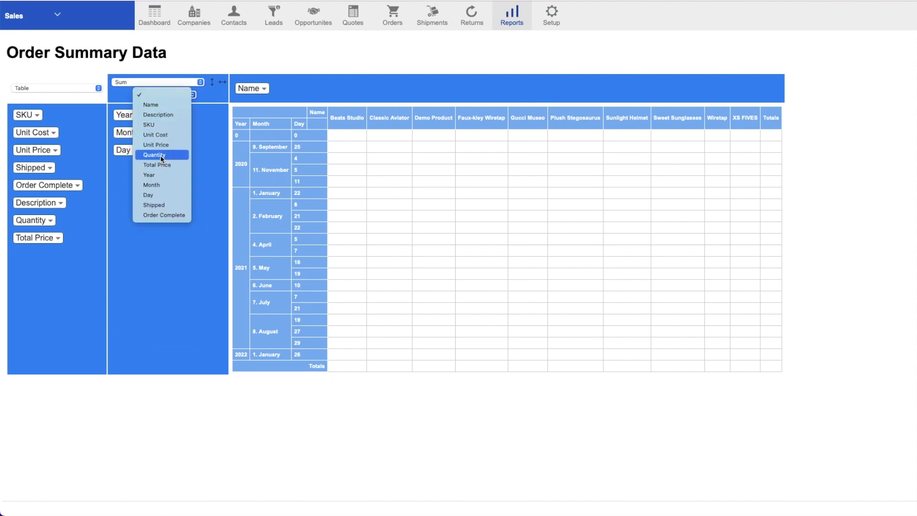
click(155, 155)
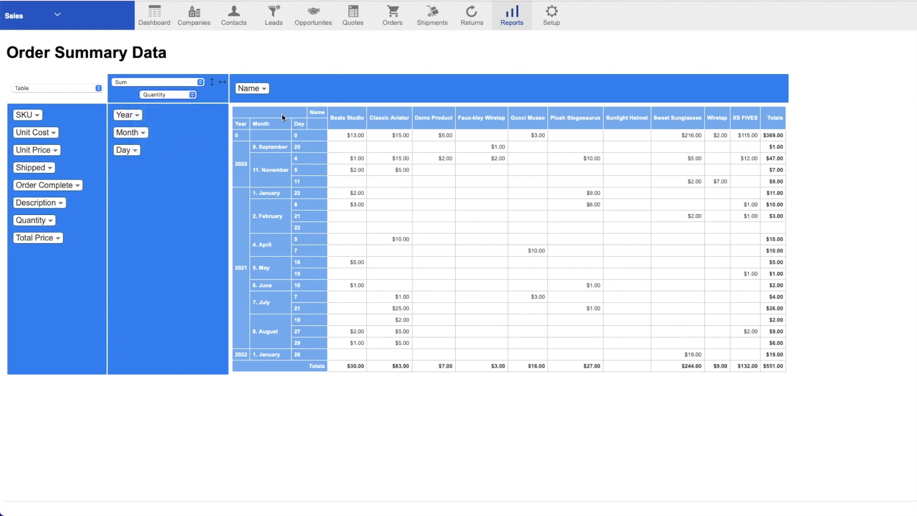
Step: Render the Sum of Quantity pivot as a bar chart, then as a line chart
click(56, 88)
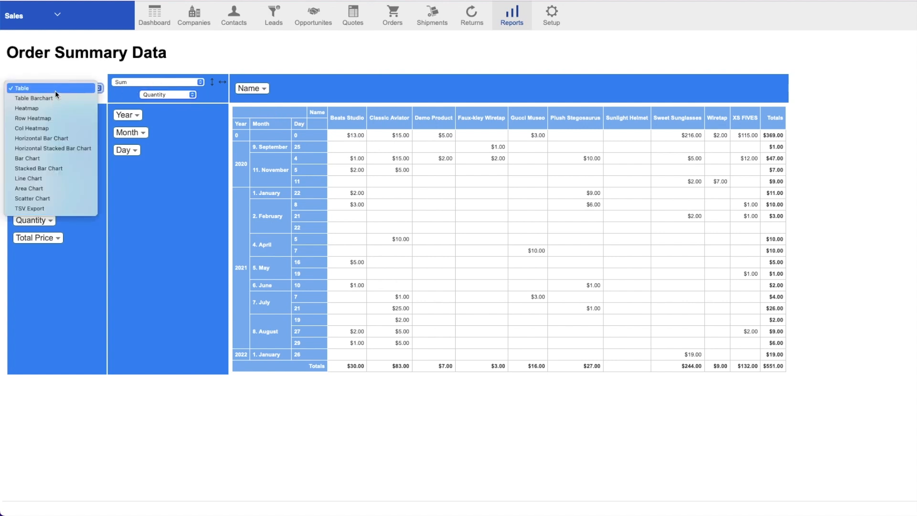
mouse_move(26, 158)
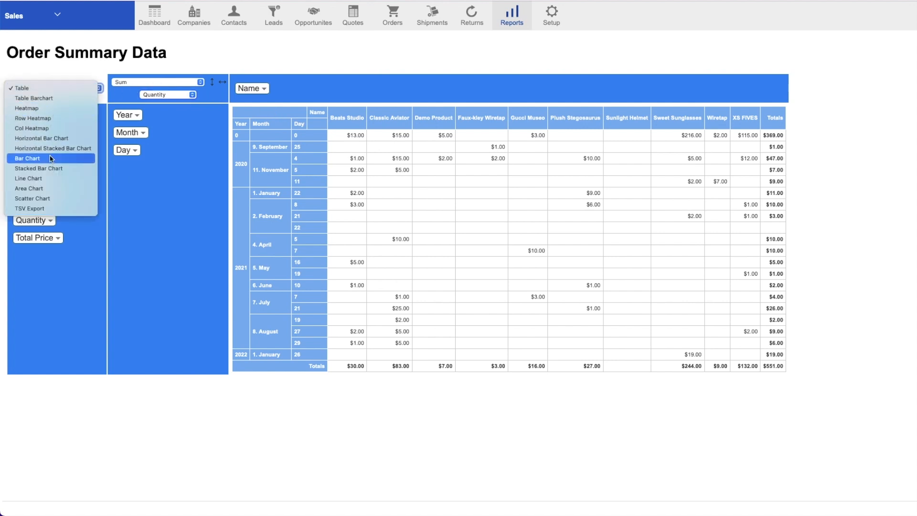
click(27, 157)
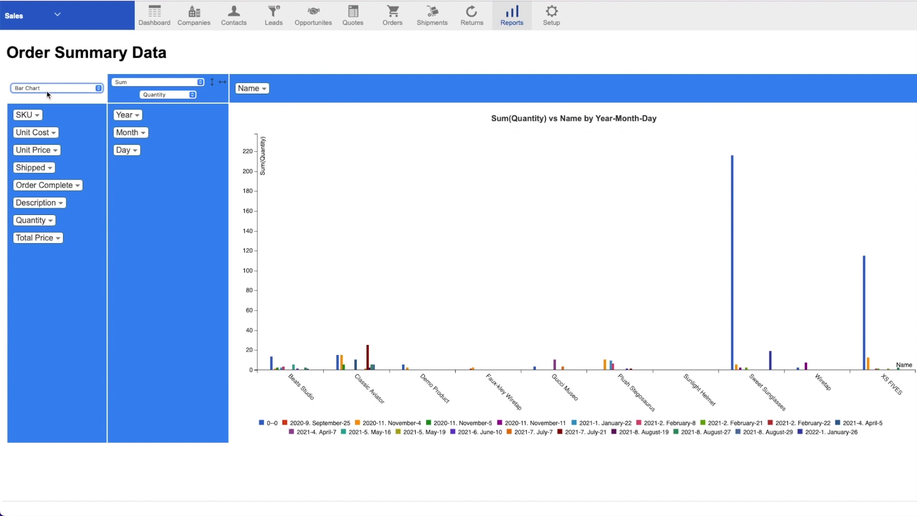
click(55, 88)
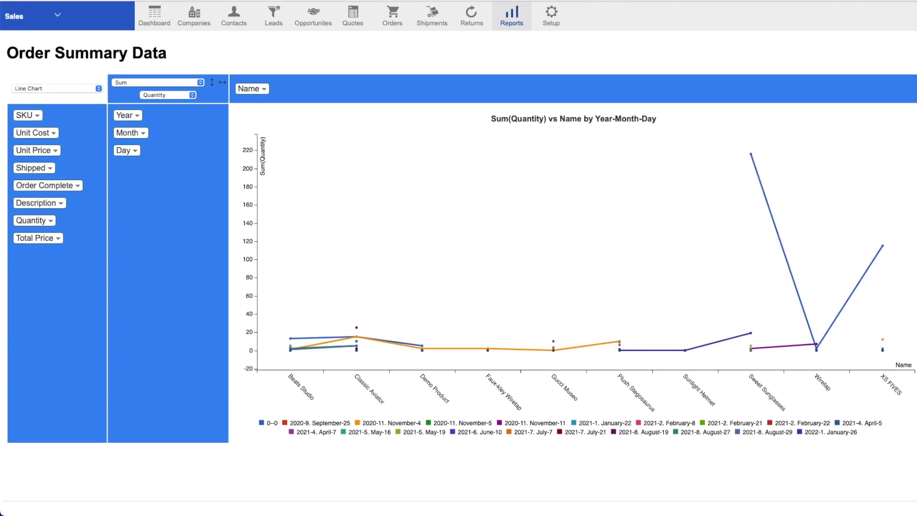
mouse_move(673, 373)
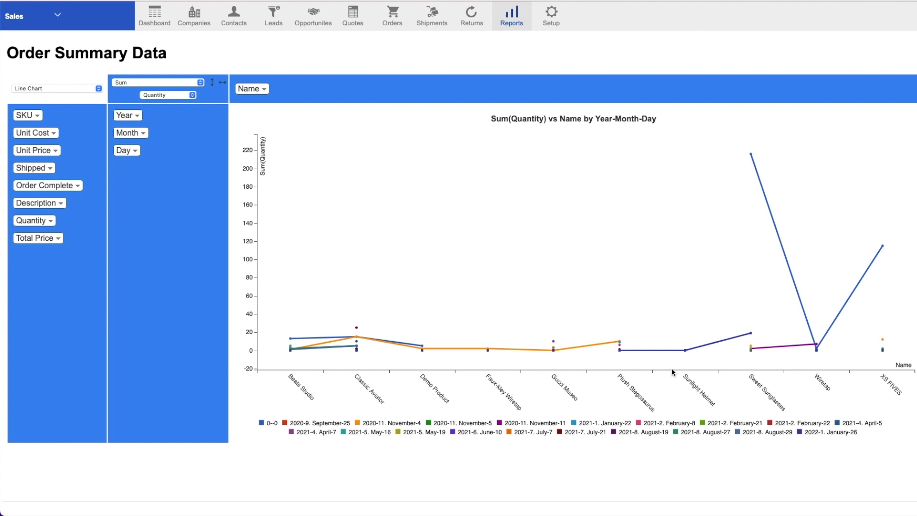